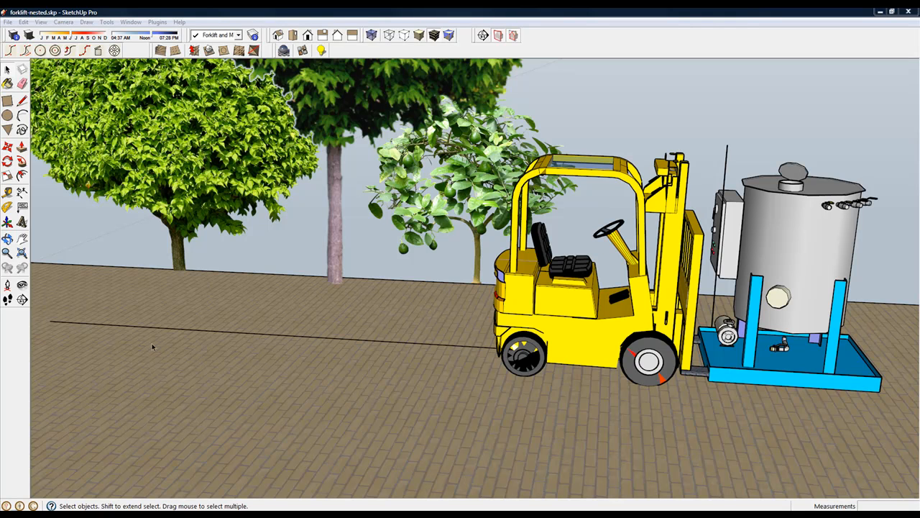
{"action": "mouse_move", "coordinate": [563, 360]}
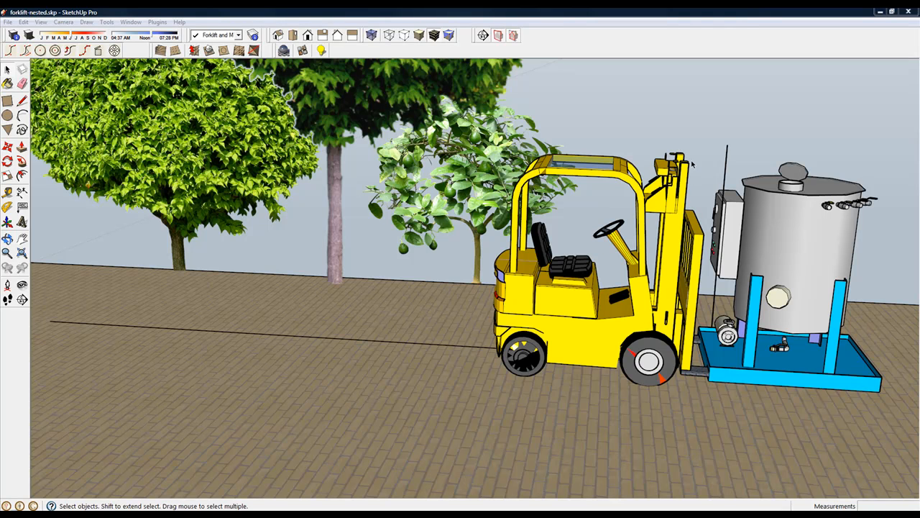
{"action": "mouse_move", "coordinate": [693, 288]}
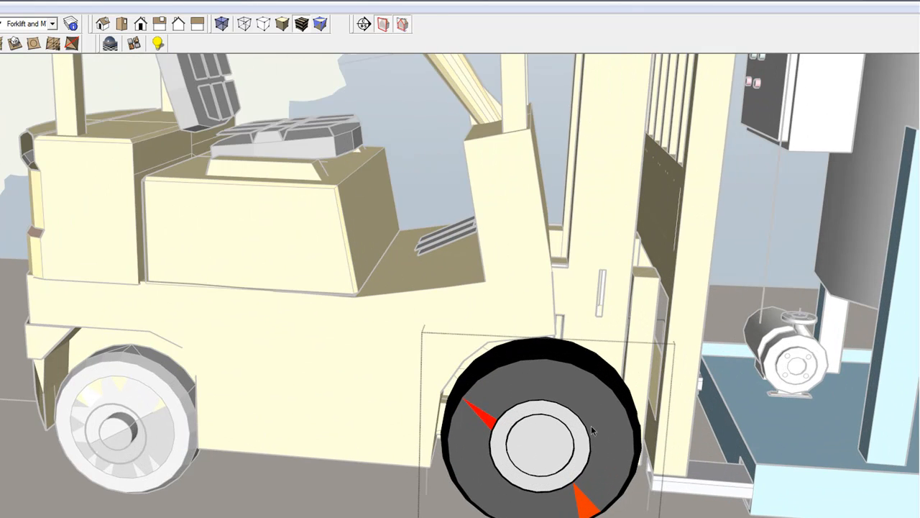
Name the front wheel group 'wheel' via Entity Info and move in on its hub
{"action": "left_click_drag", "start_coordinate": [592, 430], "coordinate": [494, 372]}
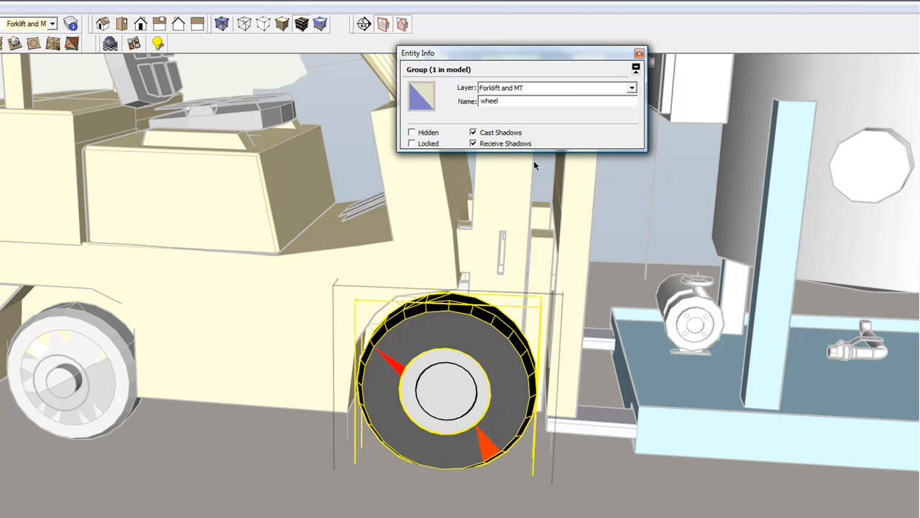
{"action": "left_click", "coordinate": [639, 52]}
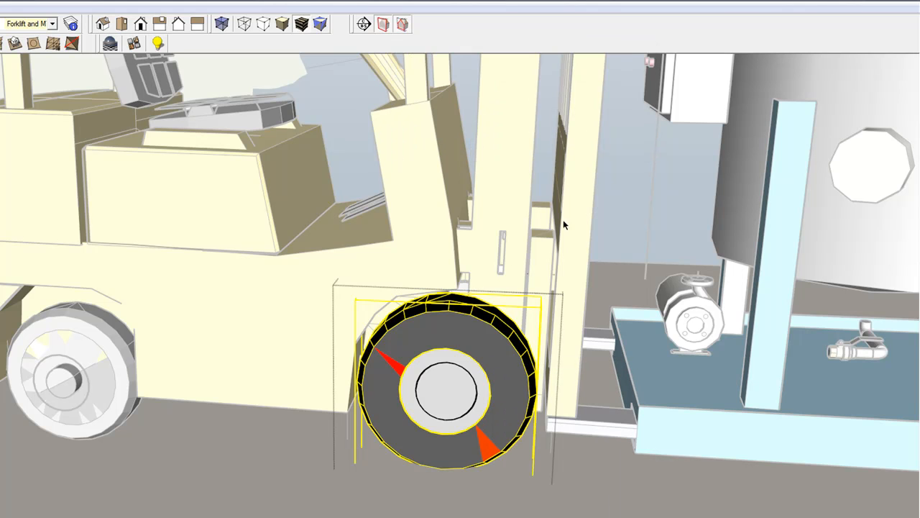
{"action": "mouse_move", "coordinate": [460, 375]}
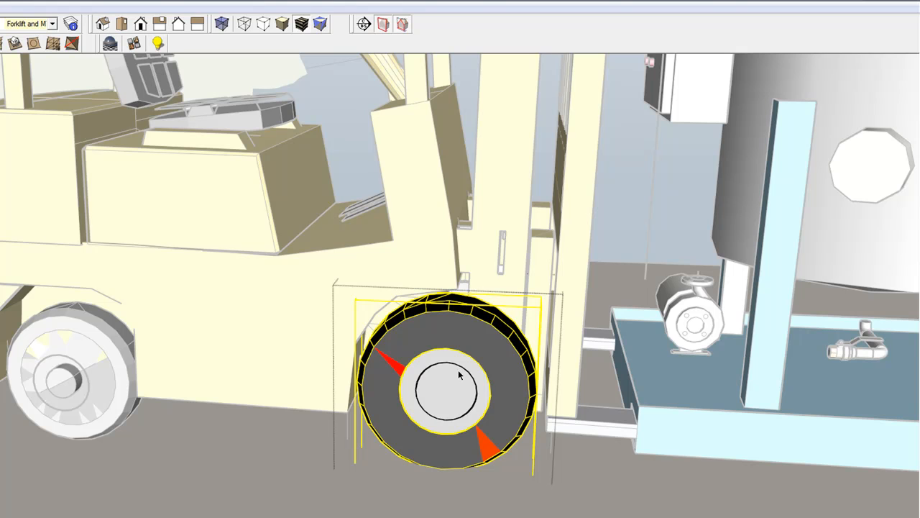
{"action": "mouse_move", "coordinate": [460, 371]}
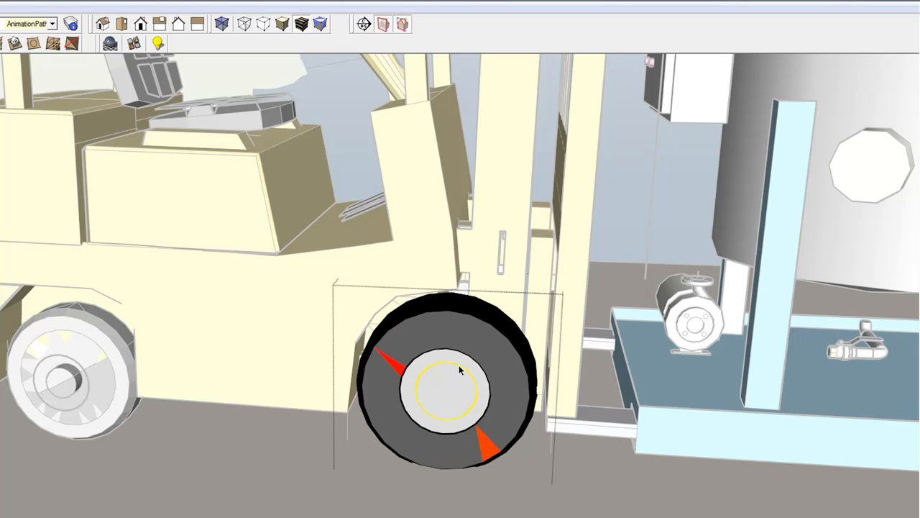
Assign the hub circle as the wheel's animation path: 25 frames, delay 0, repeat on
{"action": "right_click", "coordinate": [460, 371]}
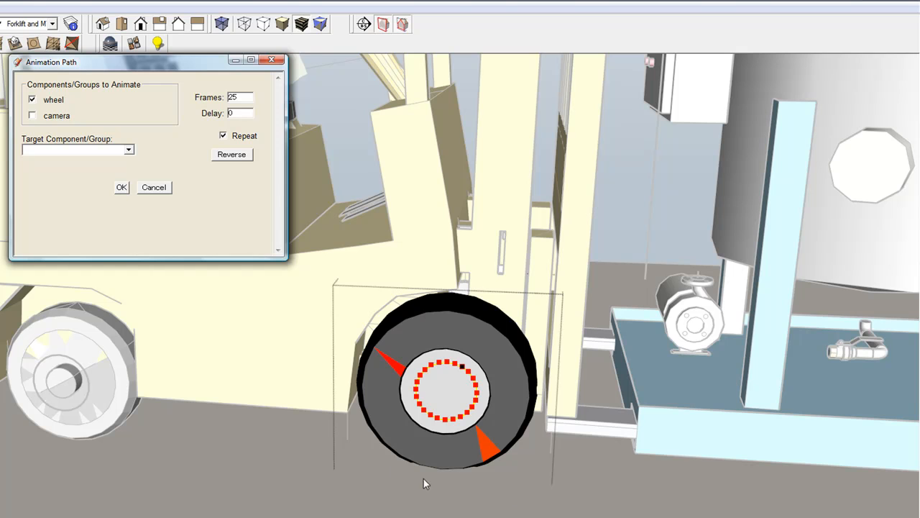
{"action": "mouse_move", "coordinate": [129, 237]}
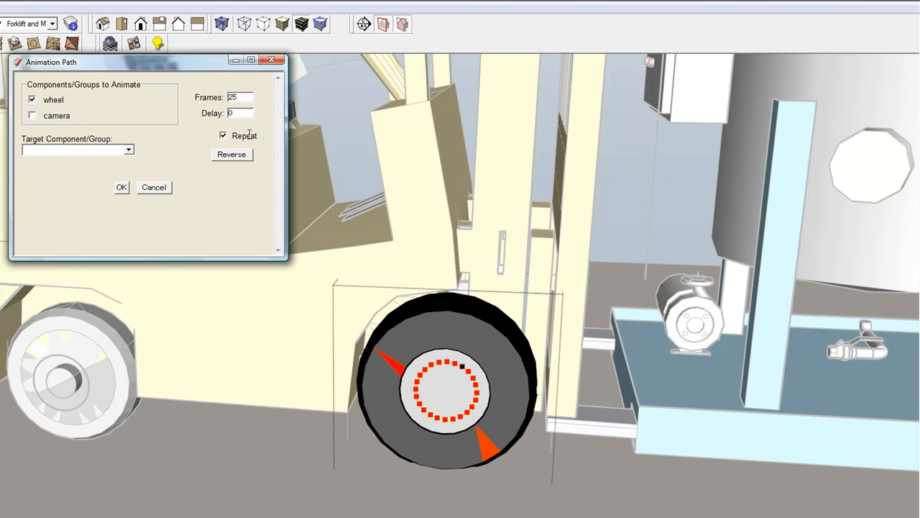
{"action": "mouse_move", "coordinate": [429, 331]}
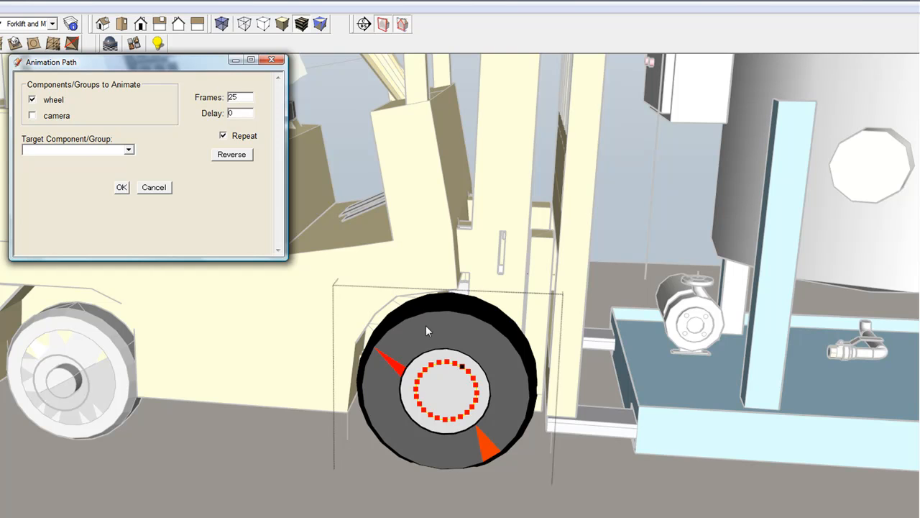
{"action": "mouse_move", "coordinate": [121, 193]}
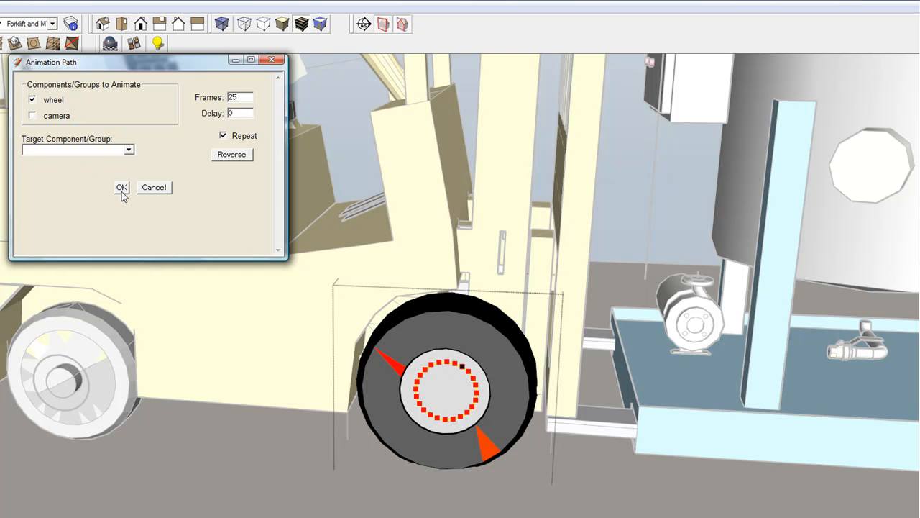
{"action": "mouse_move", "coordinate": [122, 193]}
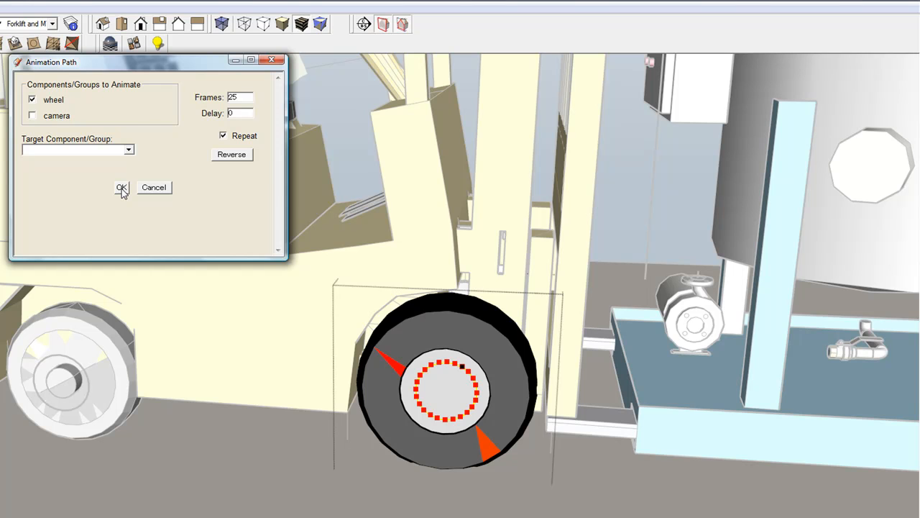
{"action": "left_click", "coordinate": [120, 187]}
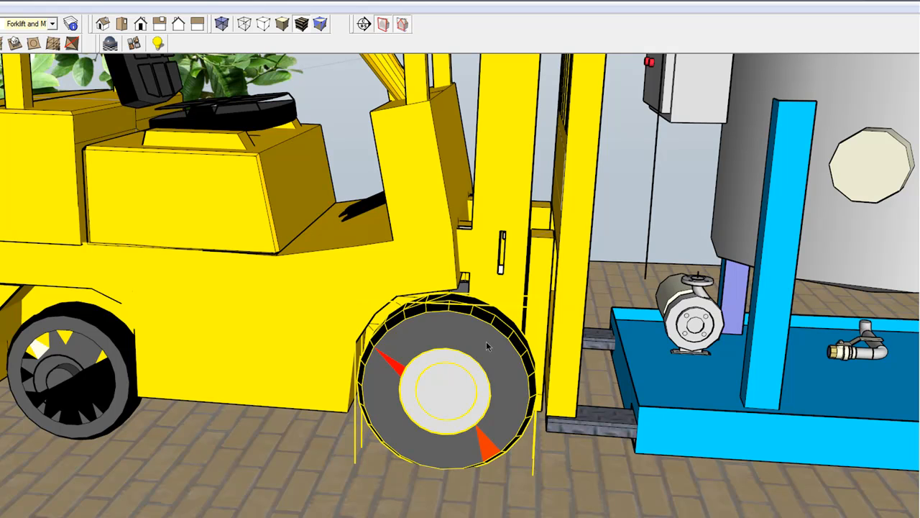
{"action": "mouse_move", "coordinate": [442, 343]}
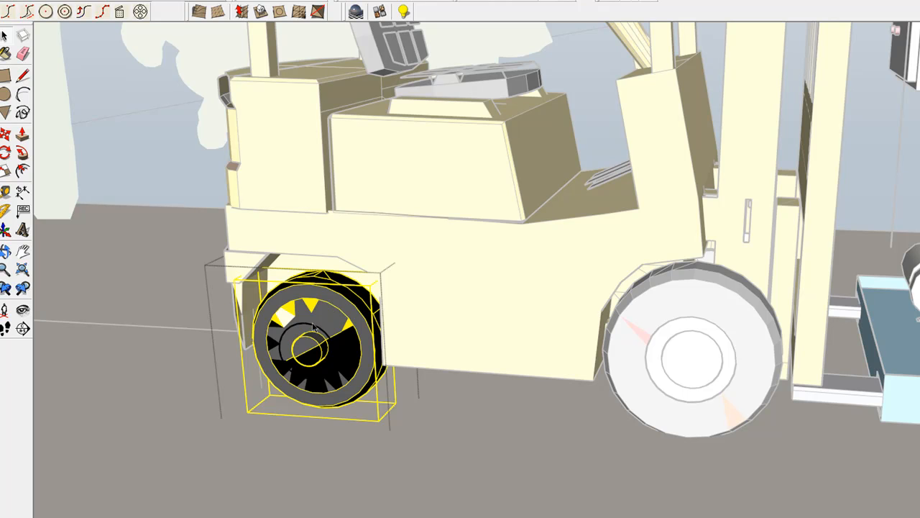
Assign the rear hub circle as wheel2's path: 25 frames, delay 0, repeat on
{"action": "right_click", "coordinate": [314, 331]}
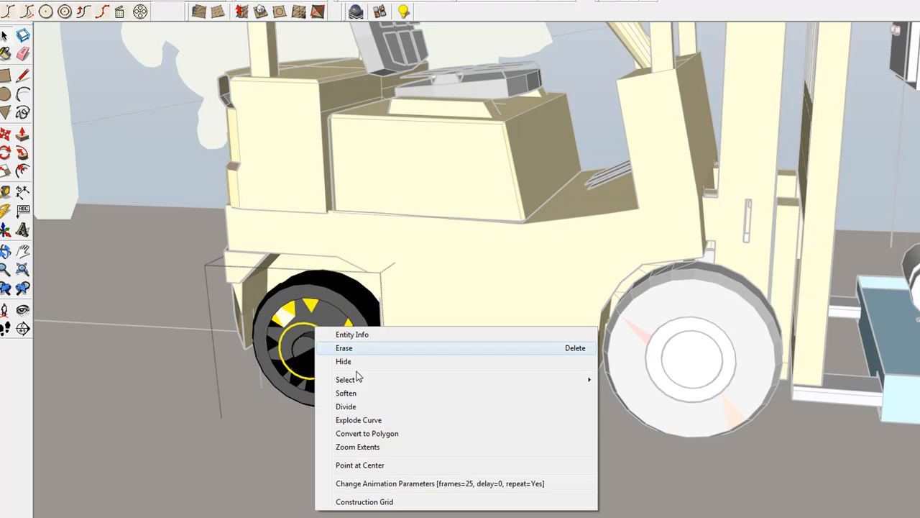
{"action": "left_click", "coordinate": [440, 484]}
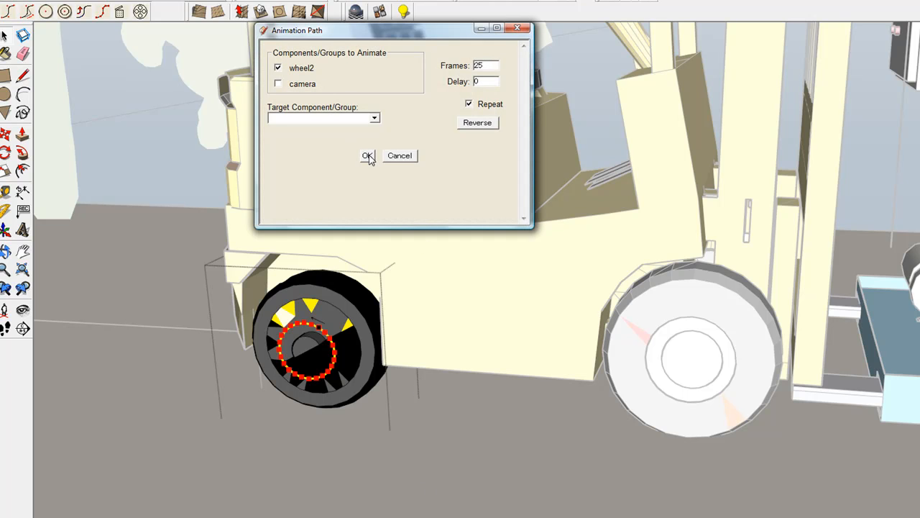
{"action": "left_click", "coordinate": [368, 156]}
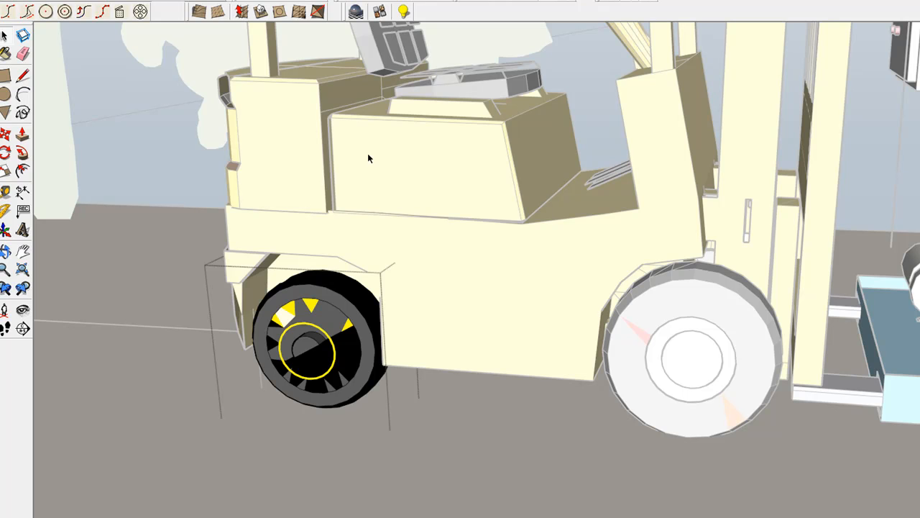
{"action": "mouse_move", "coordinate": [339, 310]}
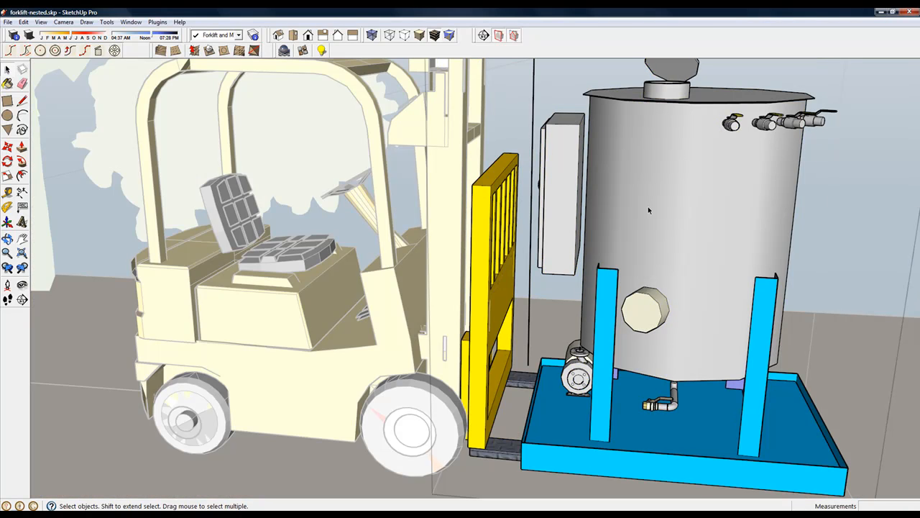
Select the lift group, its tank component, then the vertical path on the AnimationPath layer
{"action": "left_click", "coordinate": [489, 251]}
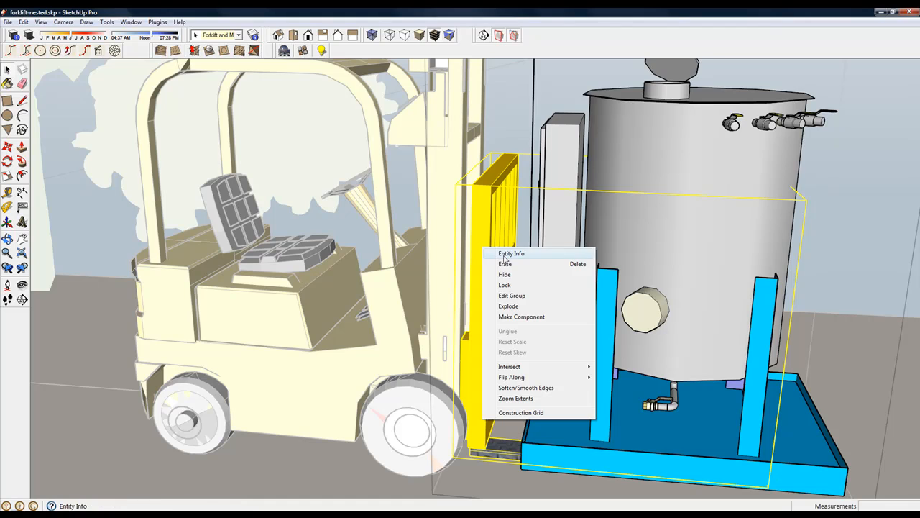
{"action": "left_click", "coordinate": [512, 253]}
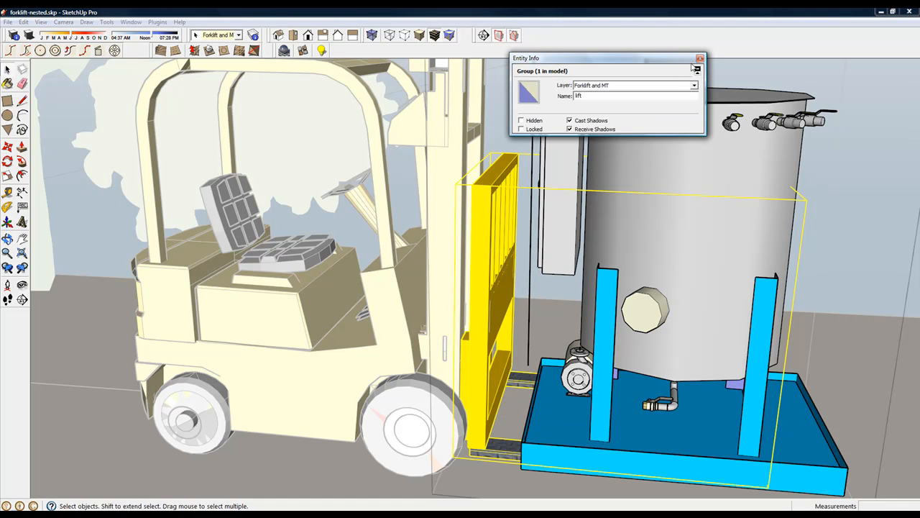
{"action": "left_click", "coordinate": [699, 57]}
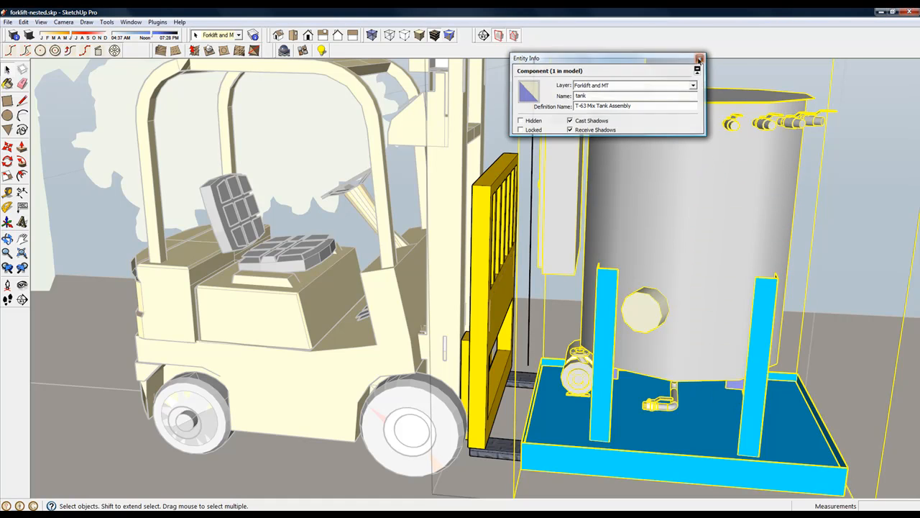
{"action": "left_click", "coordinate": [699, 58]}
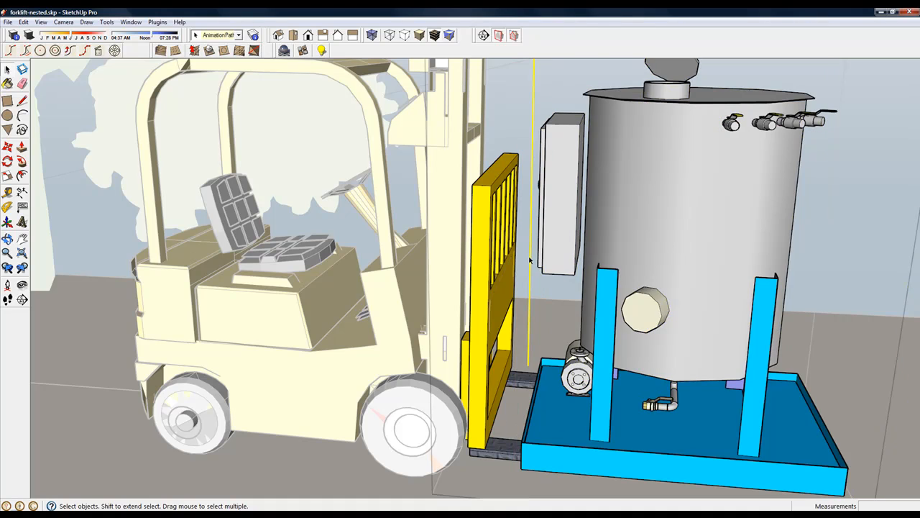
Set the vertical path to animate lift and tank: 50 frames, delay 0, no repeat
{"action": "right_click", "coordinate": [529, 261]}
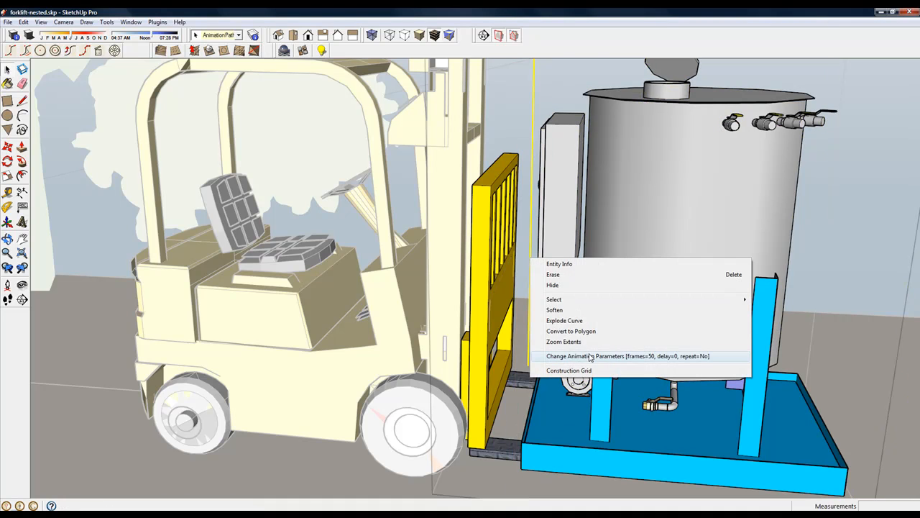
{"action": "left_click", "coordinate": [627, 357]}
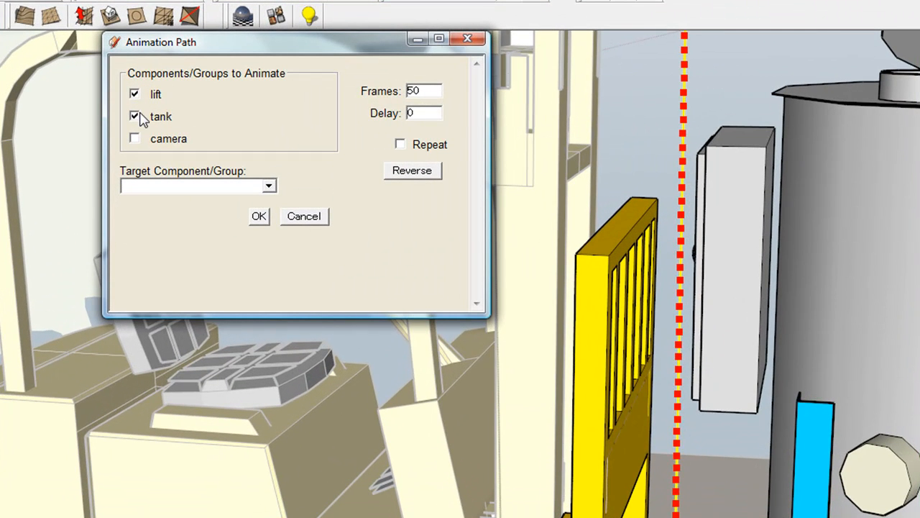
{"action": "mouse_move", "coordinate": [259, 233]}
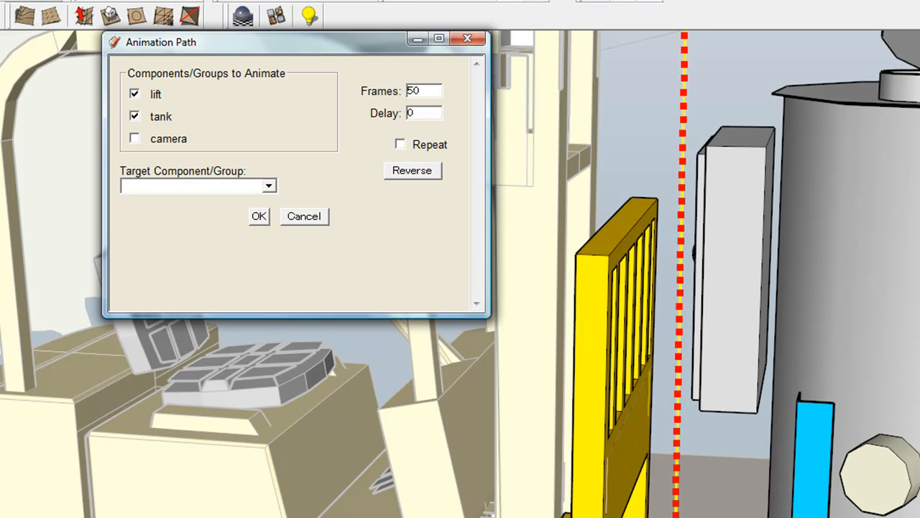
{"action": "mouse_move", "coordinate": [319, 266]}
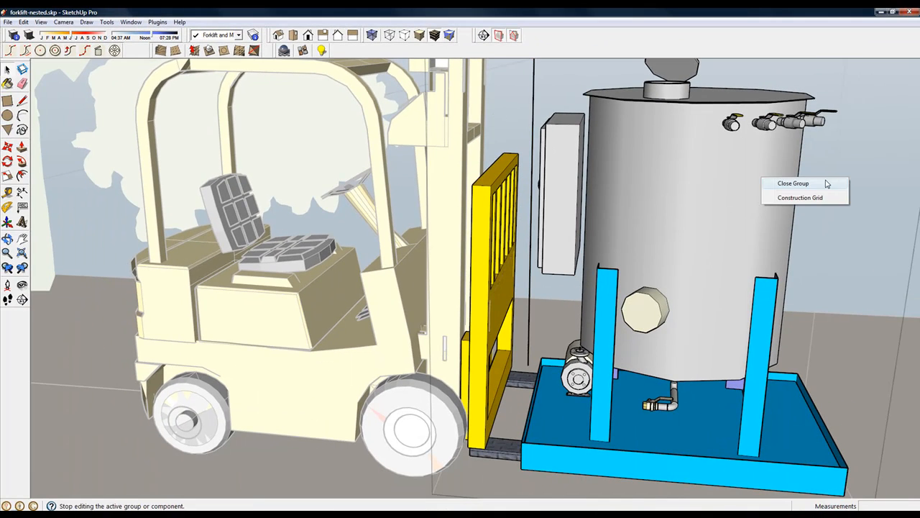
Leave the lift group and dismiss Entity Info to show the full forklift scene
{"action": "left_click", "coordinate": [794, 182]}
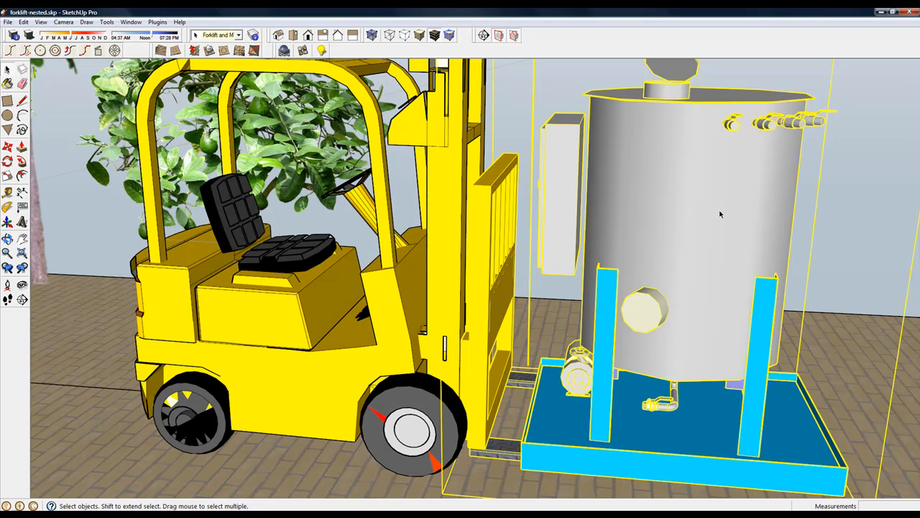
{"action": "mouse_move", "coordinate": [500, 262]}
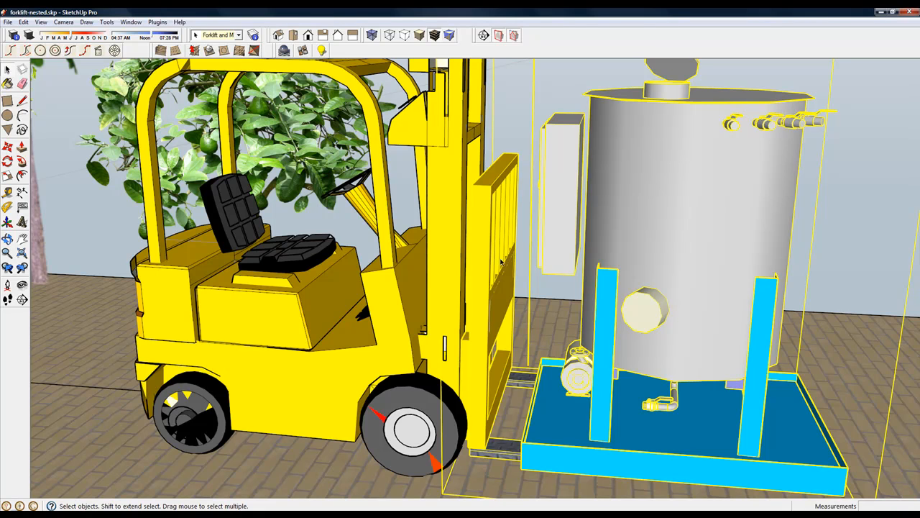
{"action": "mouse_move", "coordinate": [679, 217]}
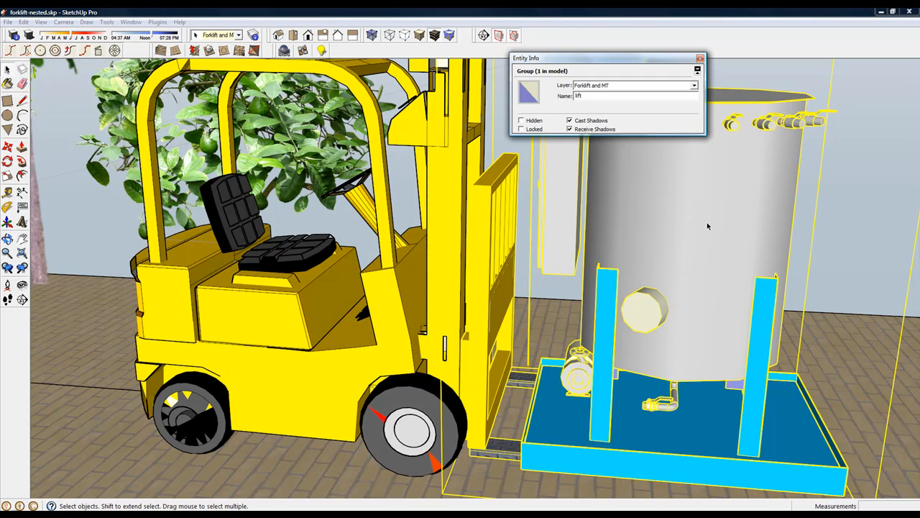
{"action": "mouse_move", "coordinate": [702, 63]}
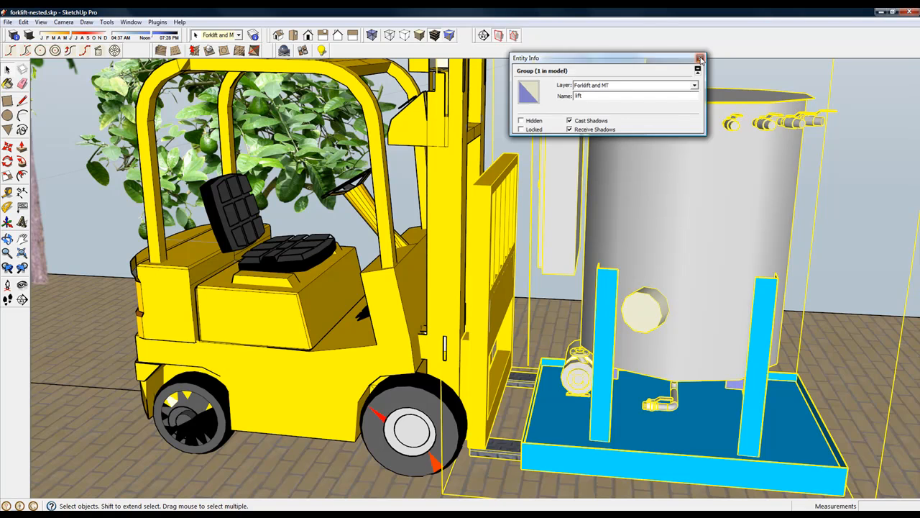
{"action": "left_click", "coordinate": [699, 57]}
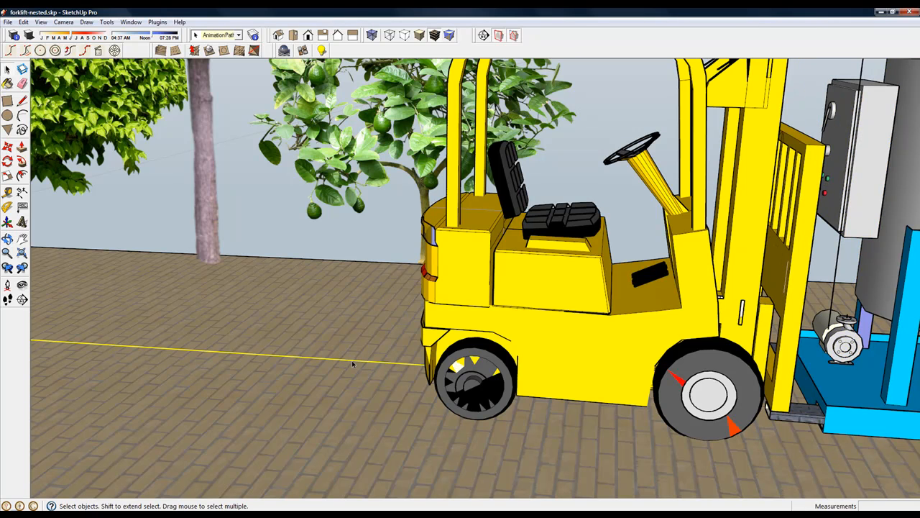
Set the ground path to move forklift, lift, other, wheel, wheel1 over 55 frames, target forklift
{"action": "right_click", "coordinate": [354, 365]}
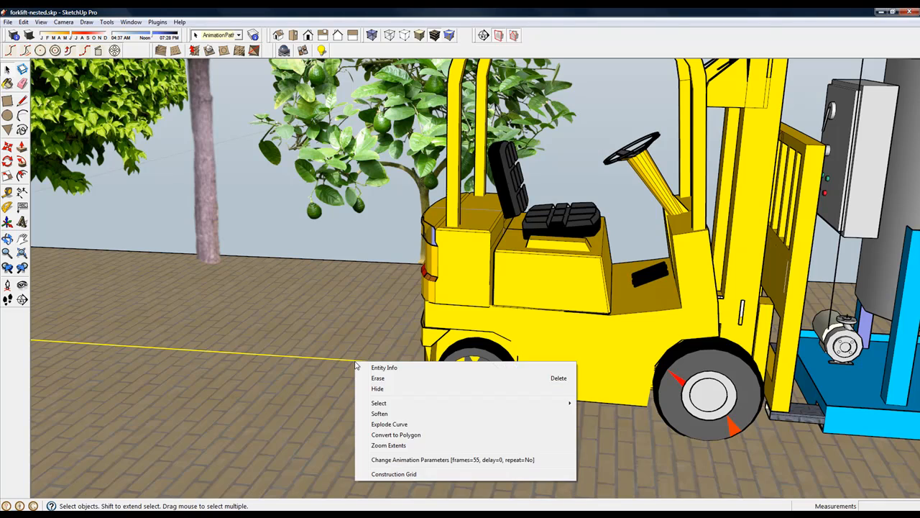
{"action": "mouse_move", "coordinate": [431, 460]}
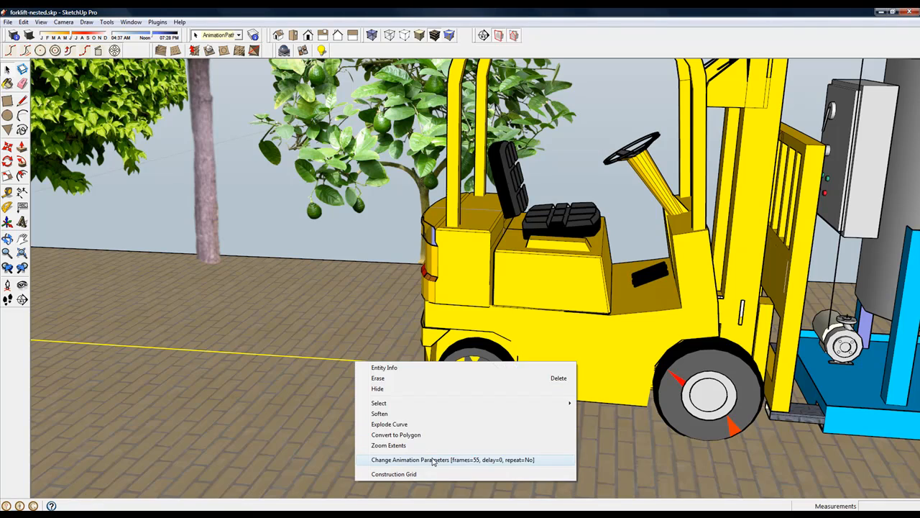
{"action": "left_click", "coordinate": [452, 460]}
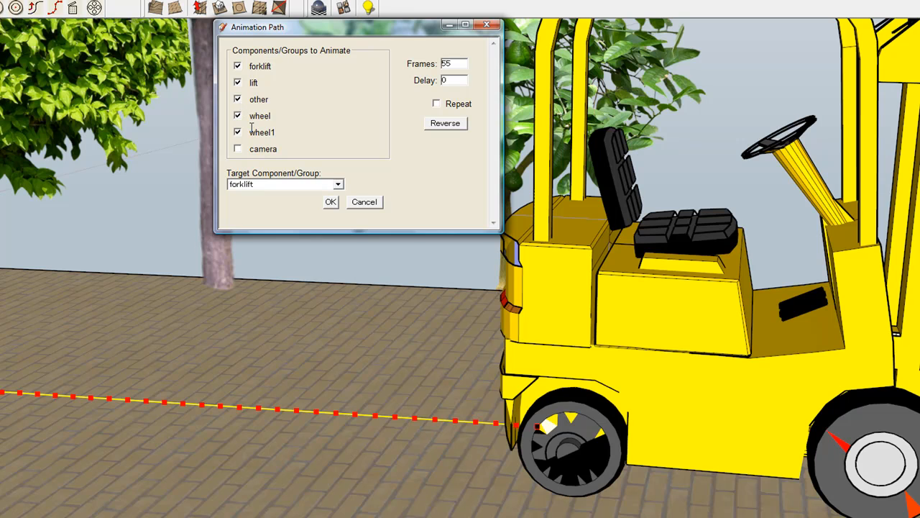
{"action": "mouse_move", "coordinate": [345, 233]}
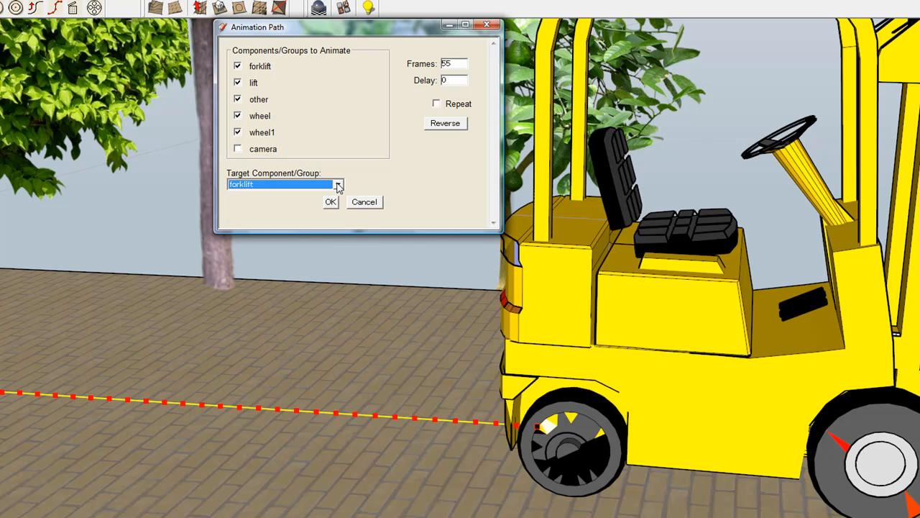
{"action": "mouse_move", "coordinate": [515, 273]}
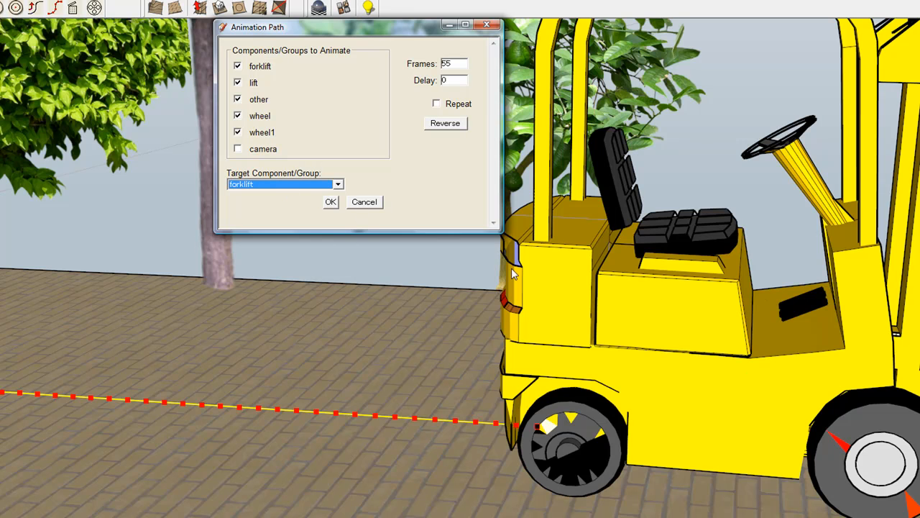
{"action": "left_click", "coordinate": [330, 202]}
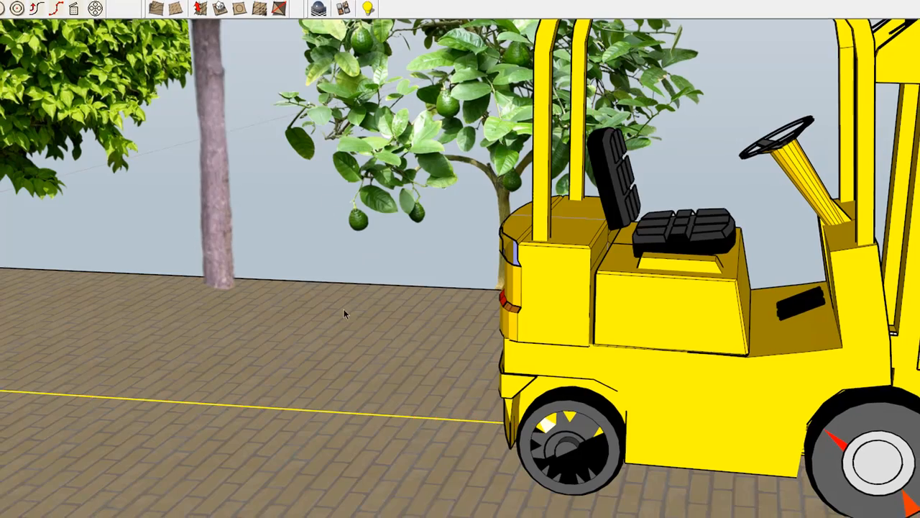